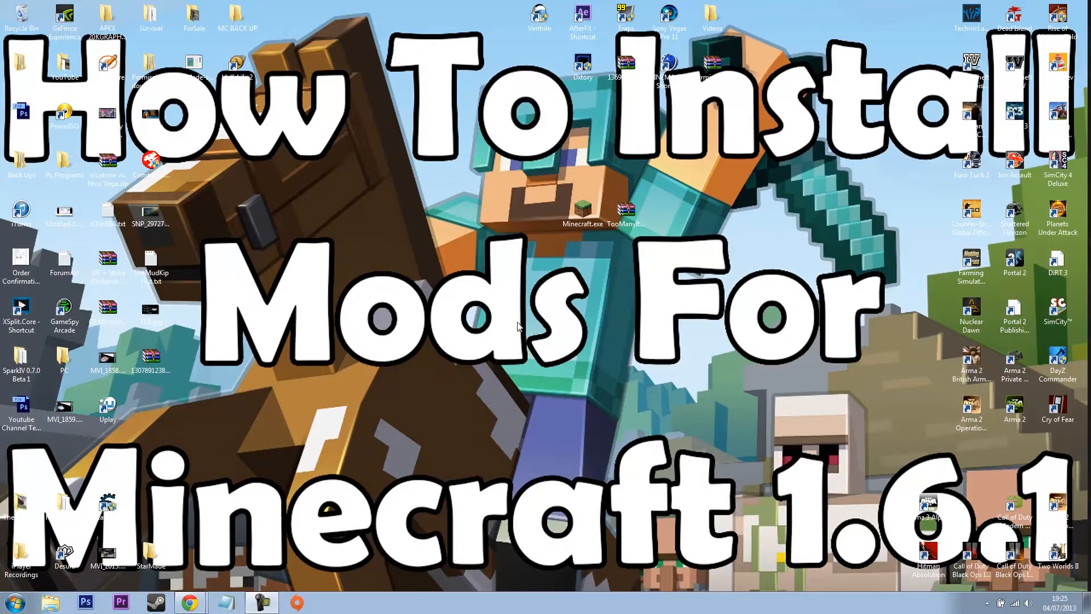
- Search 'appdata' from the Start menu and open the AppData Roaming folder
{"action": "left_click", "coordinate": [11, 600]}
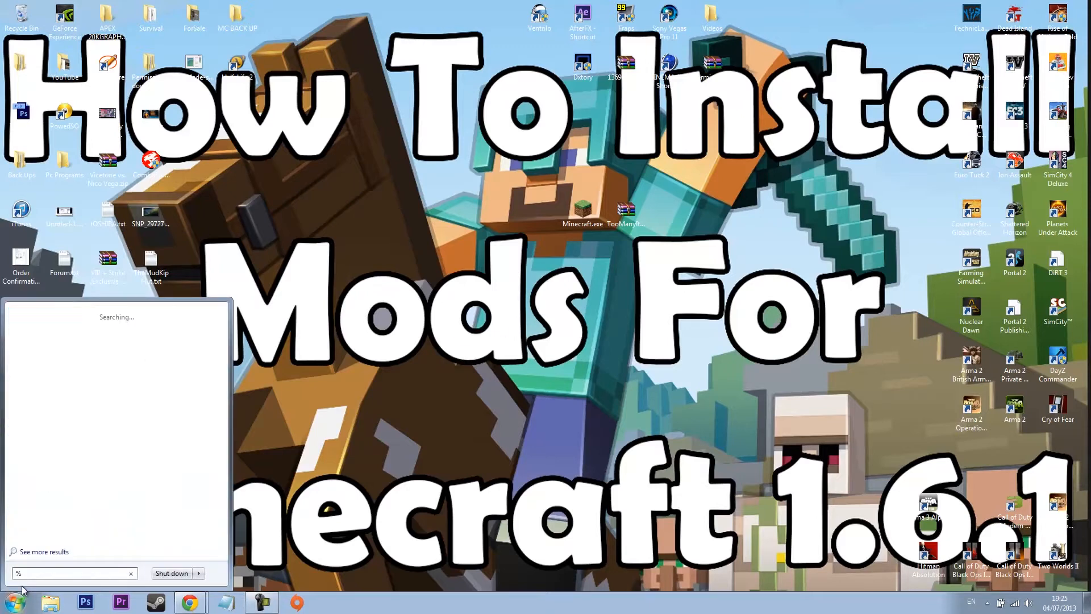
{"action": "type", "text": "appdat"}
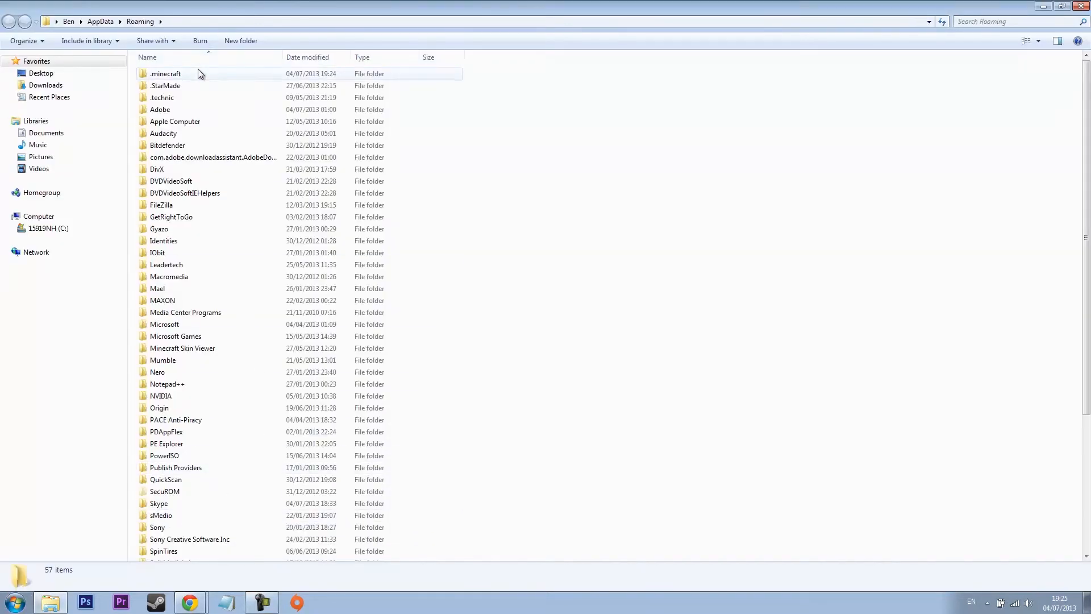
- Navigate into .minecraft and then into its versions folder containing 1.6.1
{"action": "double_click", "coordinate": [165, 73]}
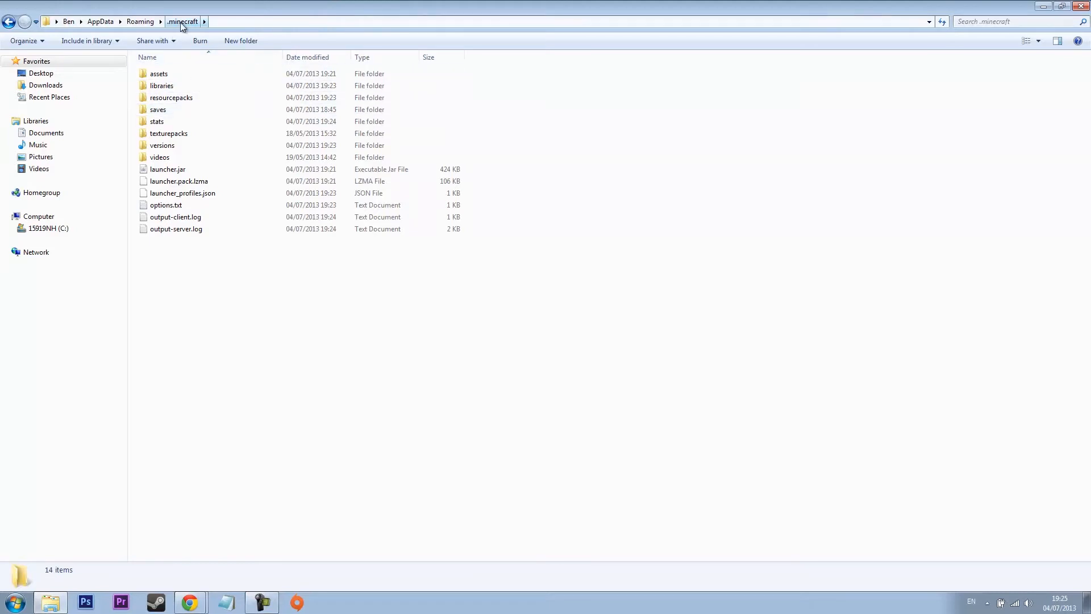
{"action": "left_click", "coordinate": [140, 22]}
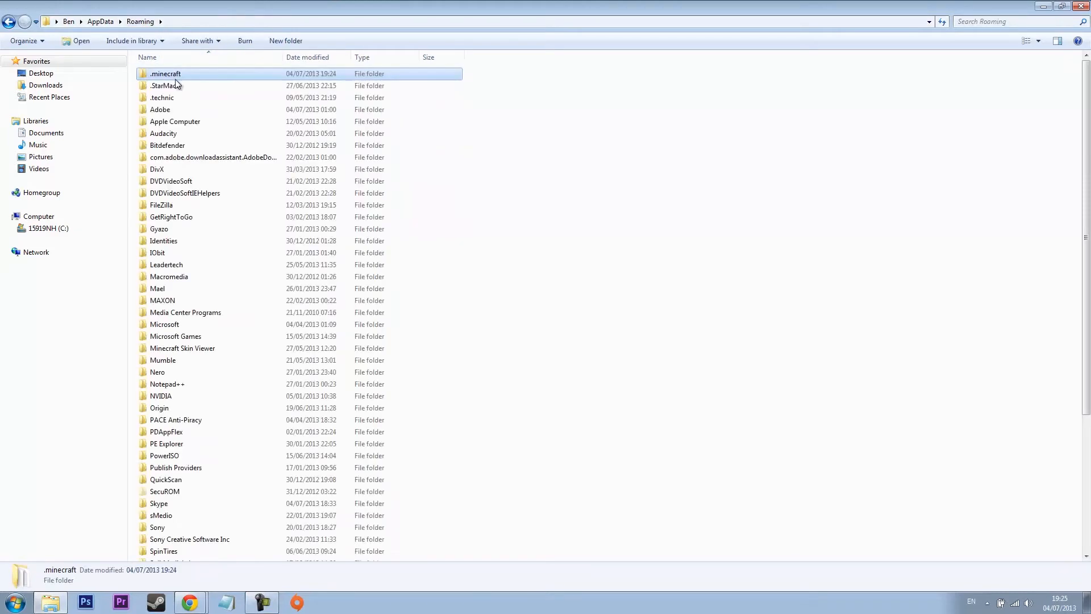
{"action": "double_click", "coordinate": [164, 73]}
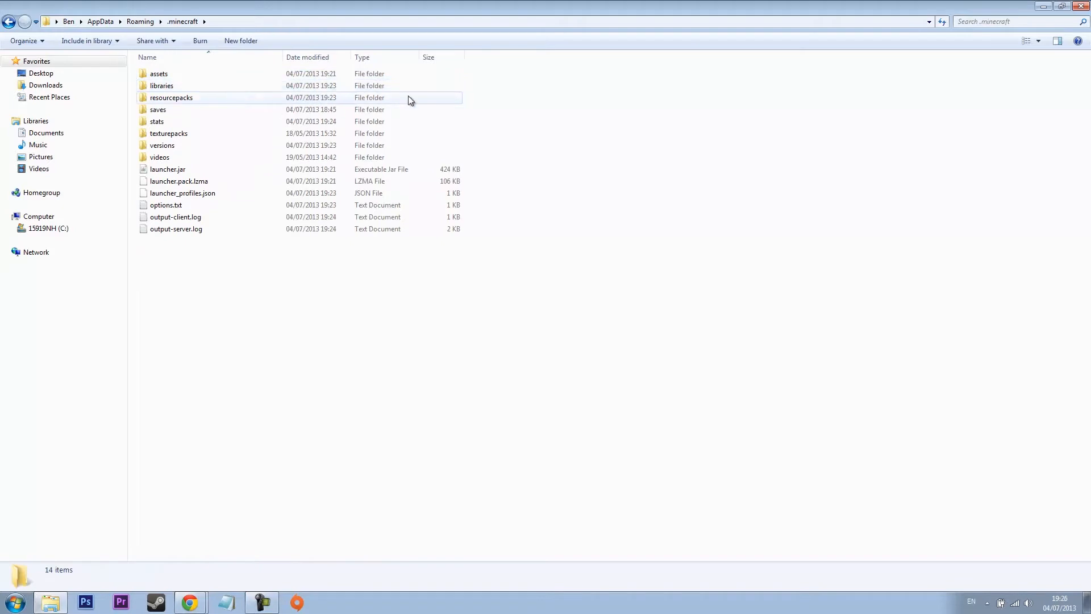
{"action": "left_click", "coordinate": [161, 85]}
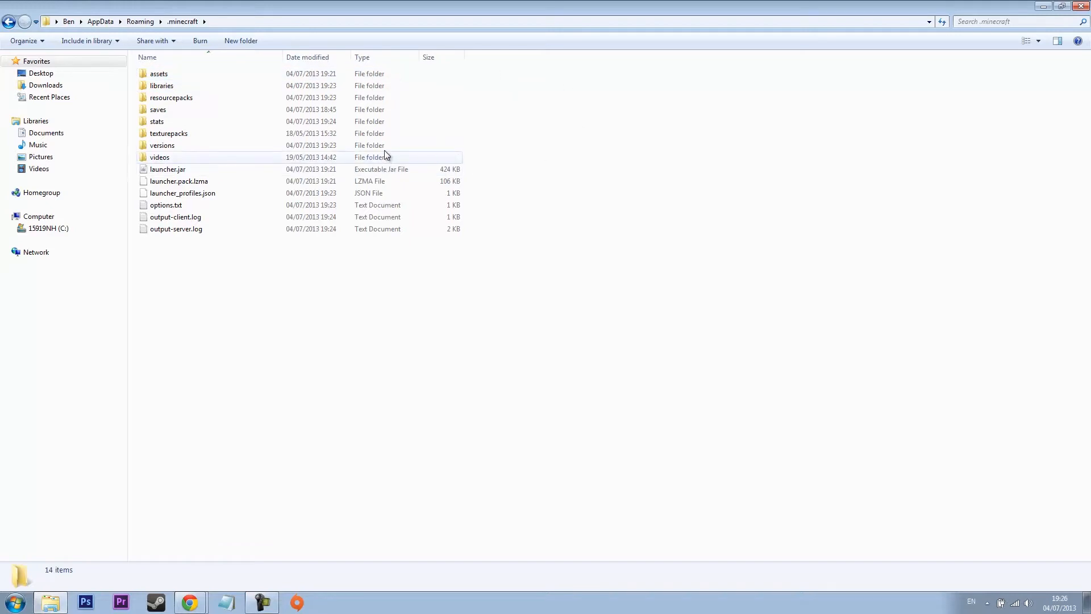
{"action": "double_click", "coordinate": [161, 145]}
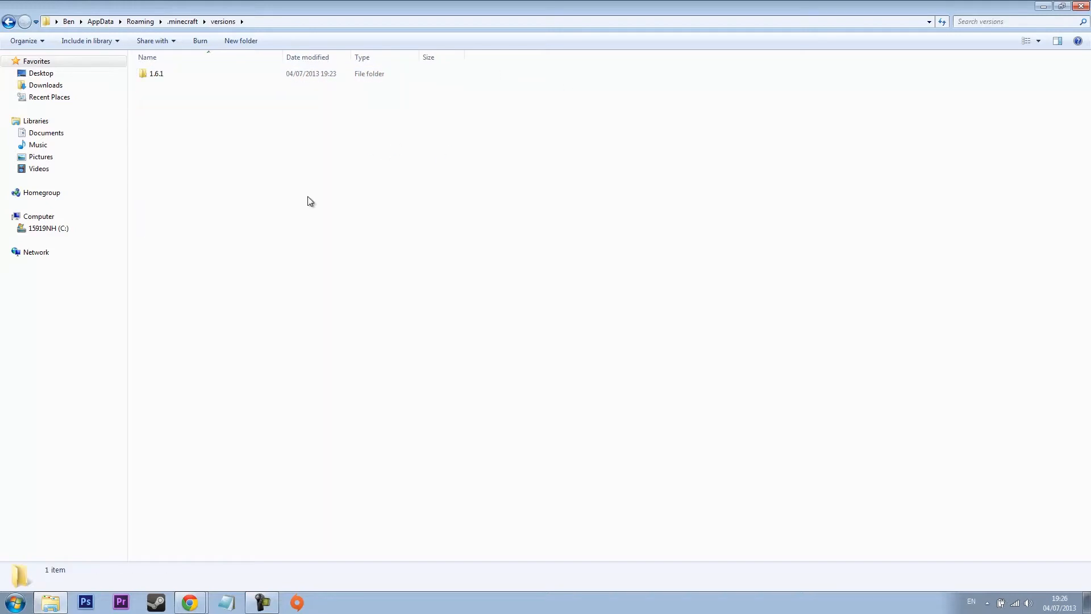
{"action": "left_click", "coordinate": [155, 73]}
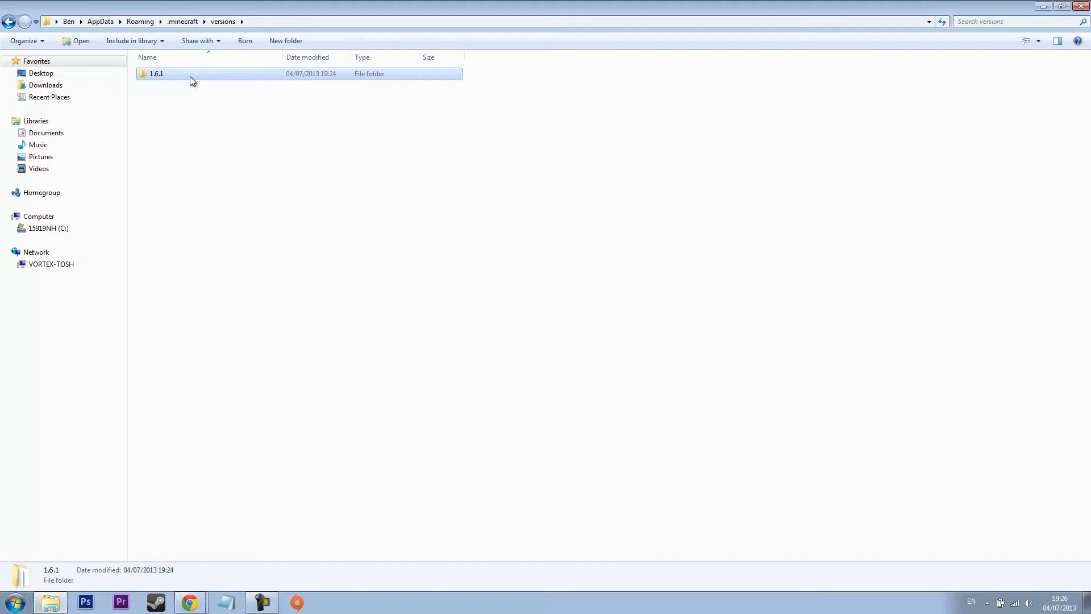
{"action": "double_click", "coordinate": [156, 73]}
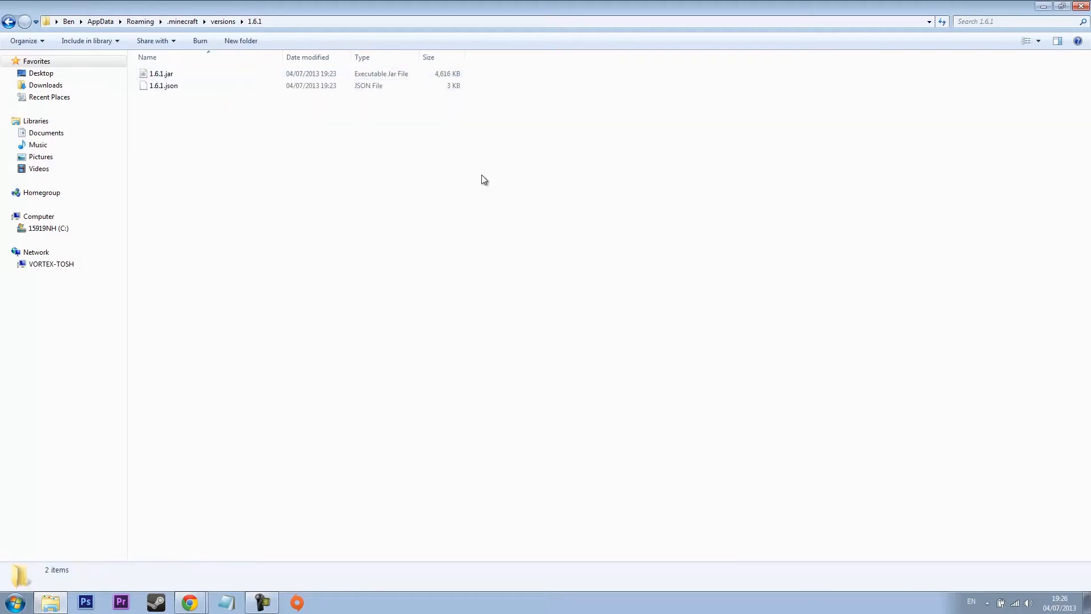
{"action": "key", "text": "ctrl+a"}
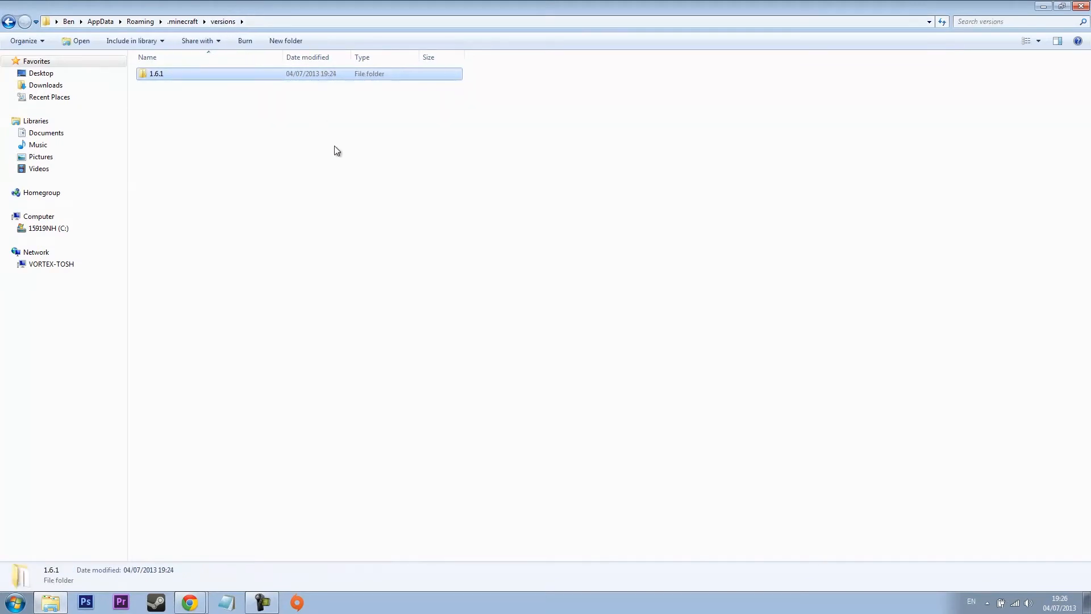
{"action": "left_click", "coordinate": [241, 41]}
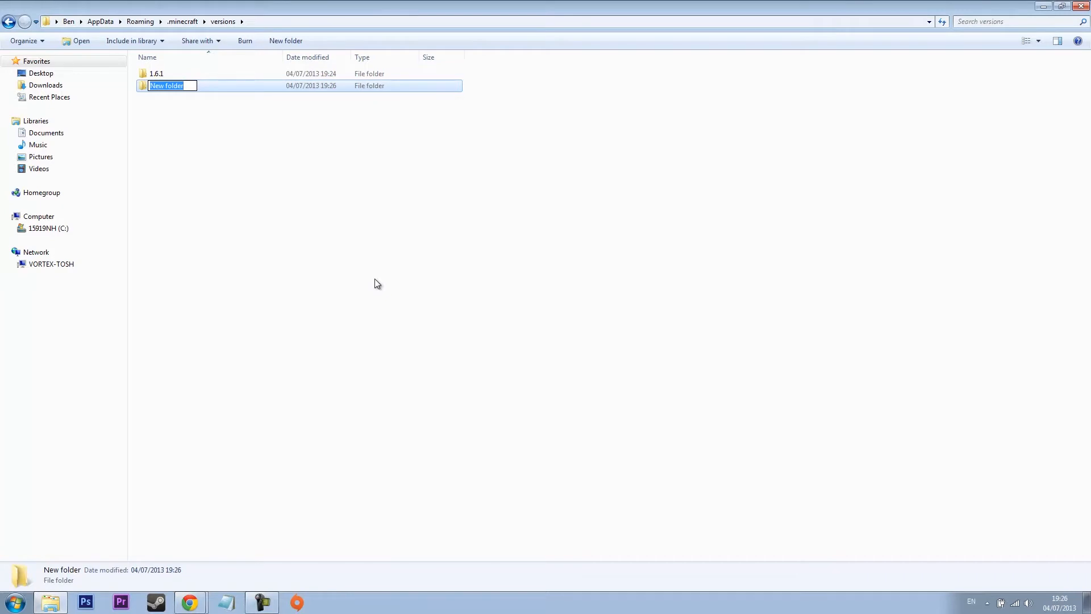
- Name the new versions subfolder TMI and go into it
{"action": "type", "text": "TMI"}
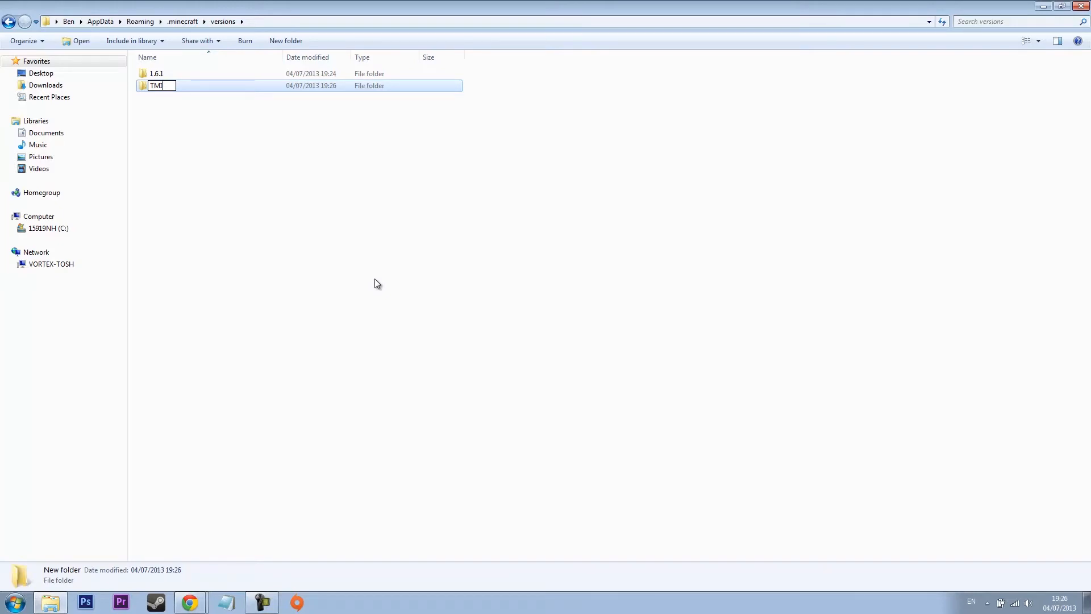
{"action": "type", "text": "Mods"}
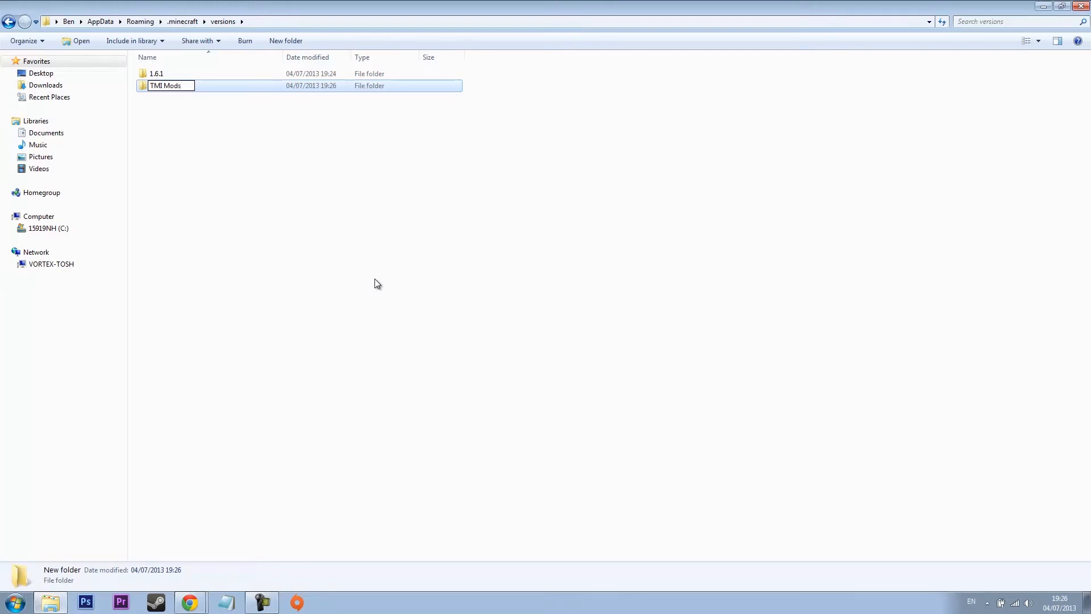
{"action": "key", "text": "BackSpace"}
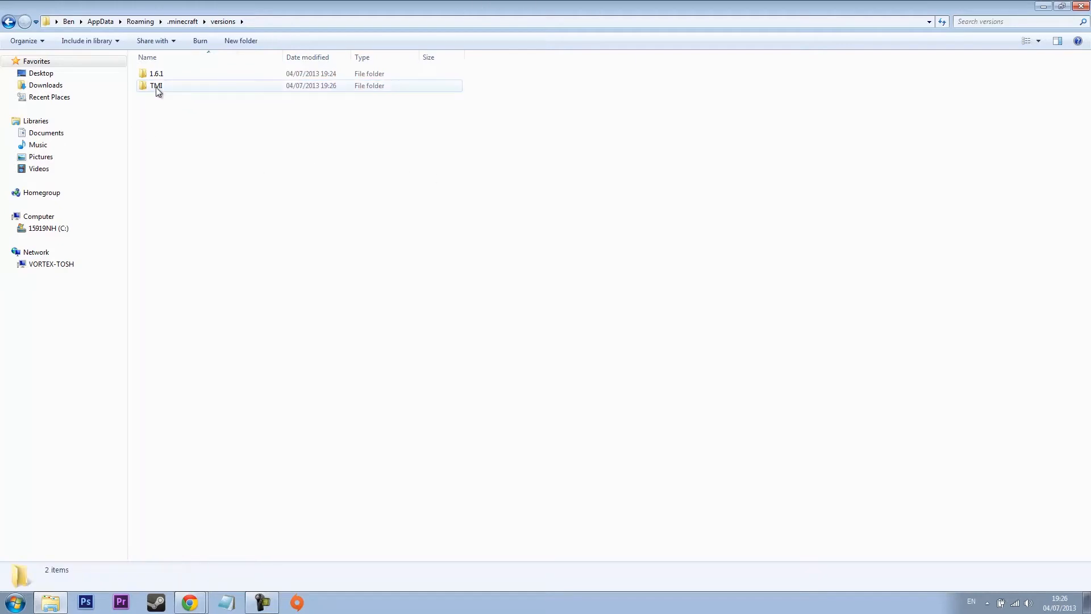
{"action": "double_click", "coordinate": [156, 86]}
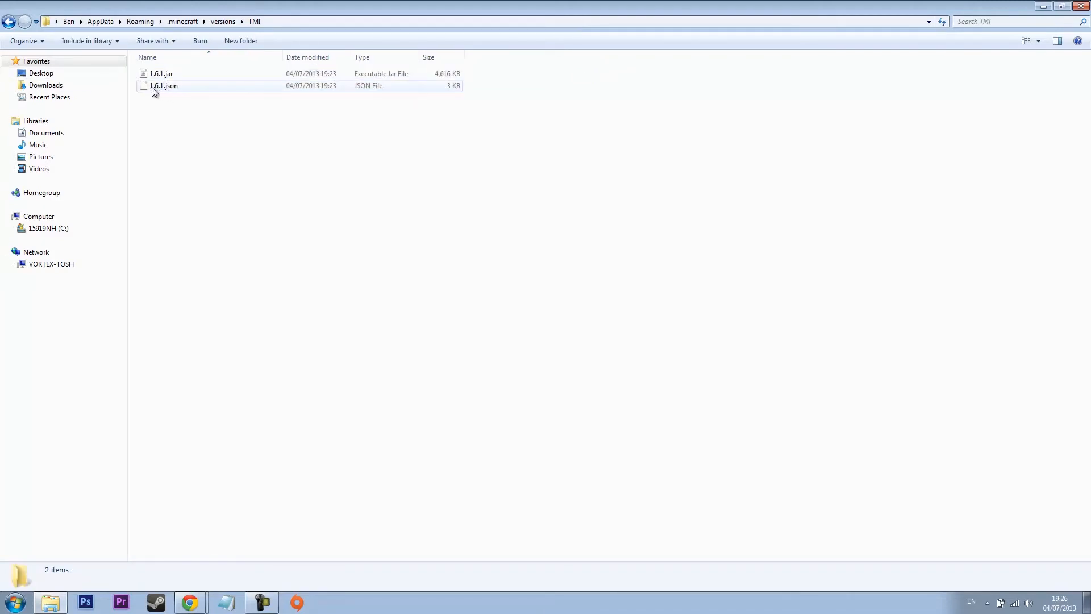
{"action": "mouse_move", "coordinate": [163, 85]}
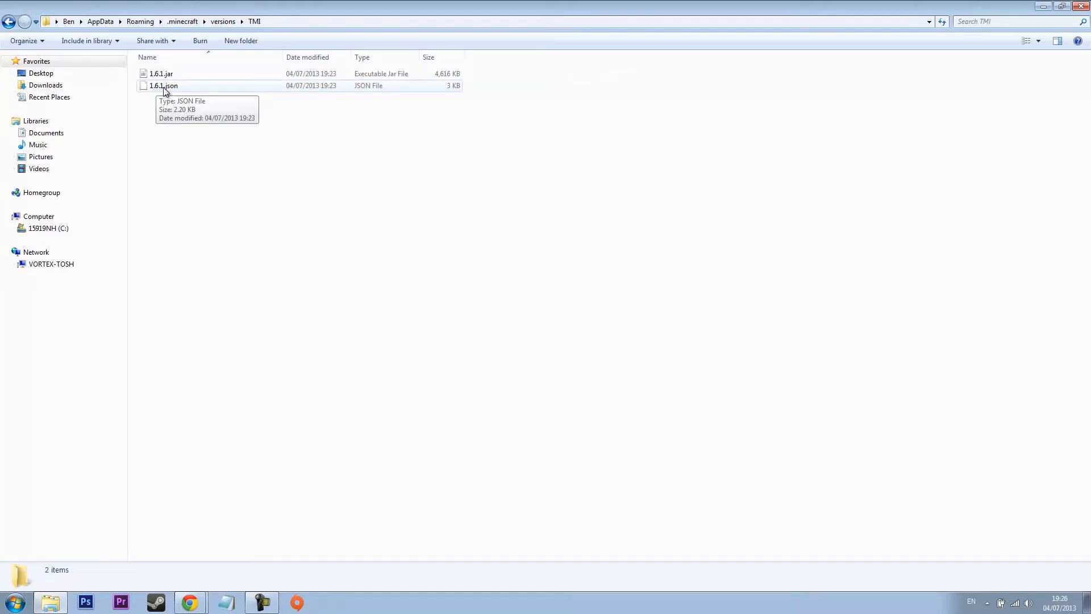
- Rename 1.6.1.json and 1.6.1.jar to TMI.json and TMI.jar
{"action": "left_click", "coordinate": [162, 85]}
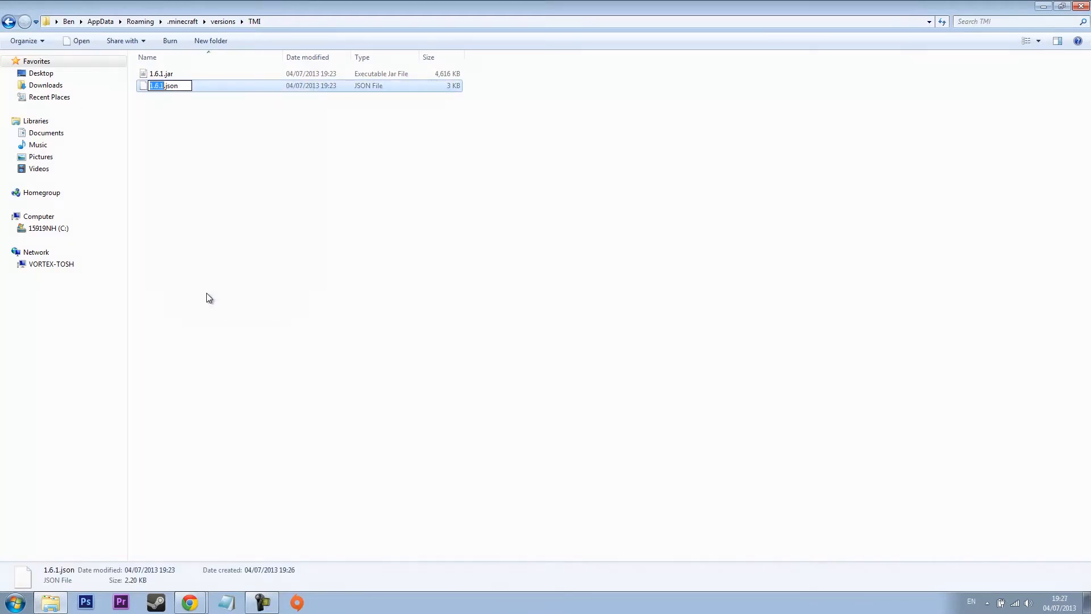
{"action": "type", "text": "TMI"}
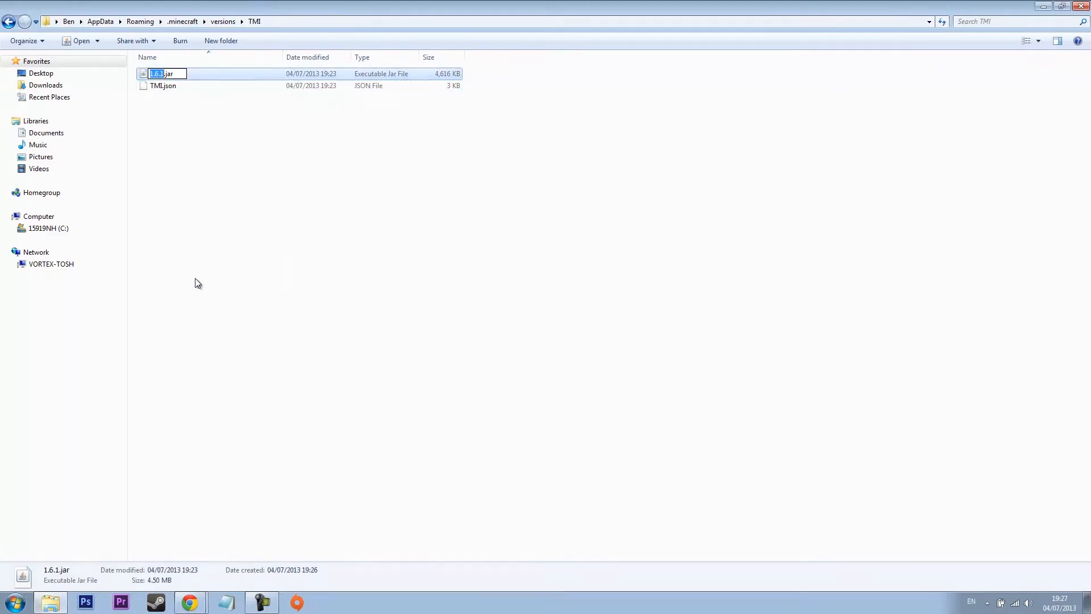
{"action": "type", "text": "TMI.jar"}
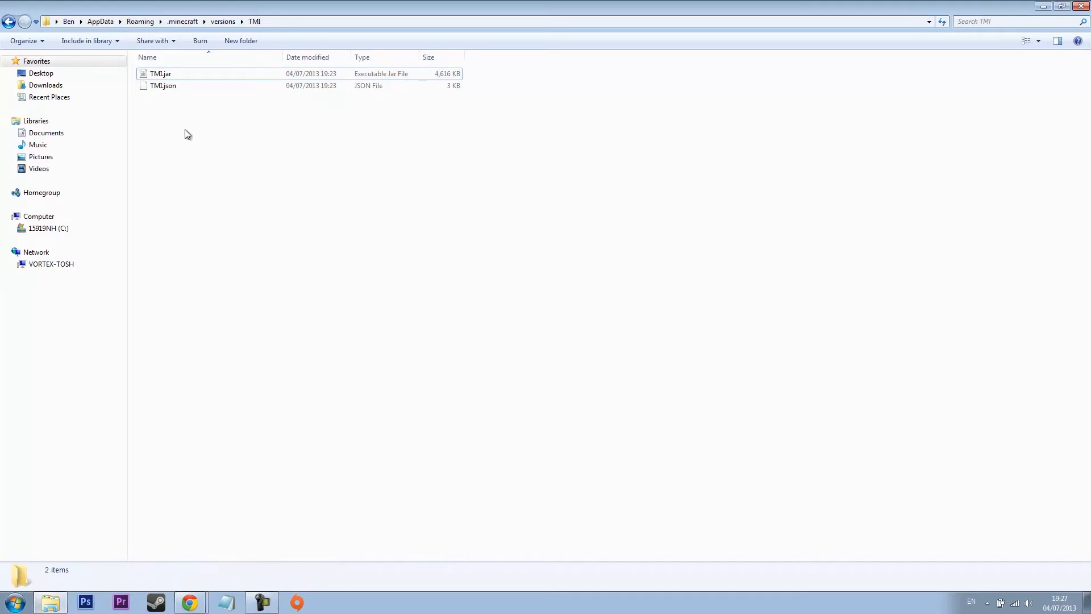
{"action": "left_click", "coordinate": [163, 85]}
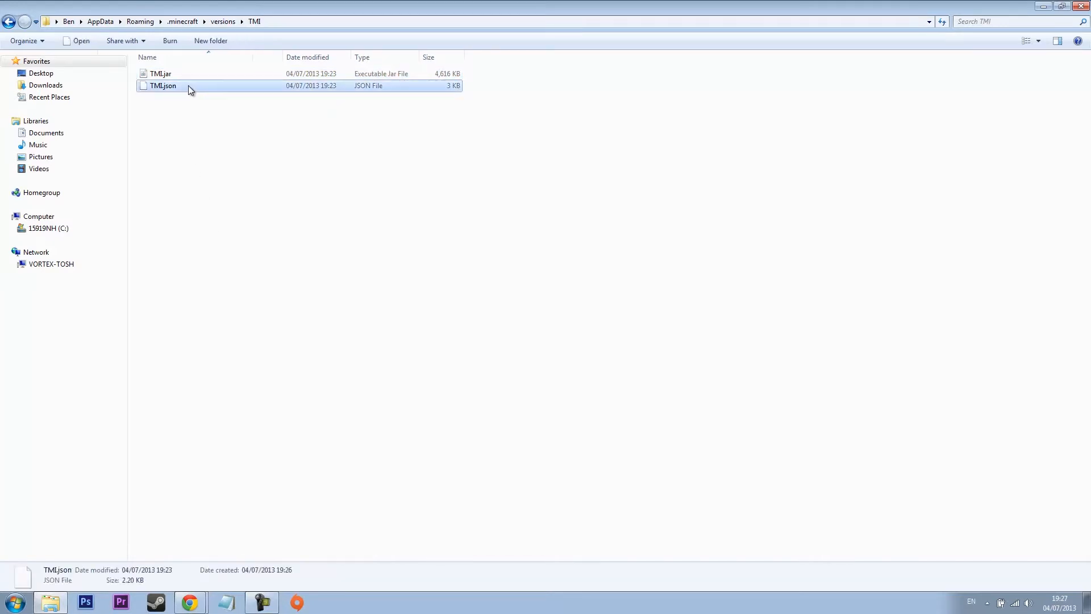
{"action": "right_click", "coordinate": [163, 85]}
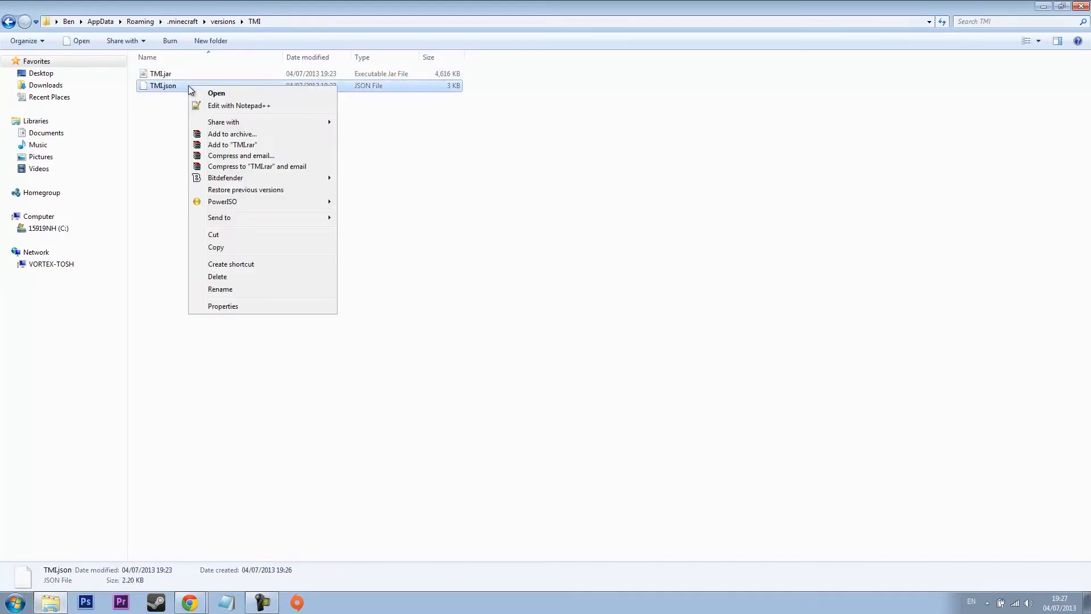
- Edit TMI.json in Notepad++, replacing the id value 1.6.1 with TMI
{"action": "left_click", "coordinate": [238, 104]}
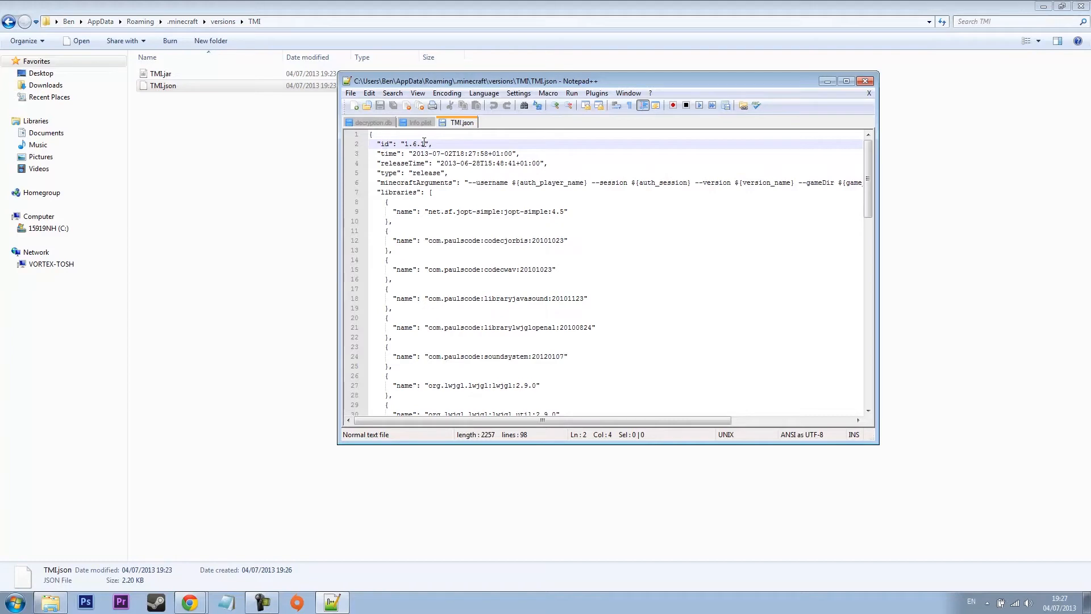
{"action": "double_click", "coordinate": [416, 143]}
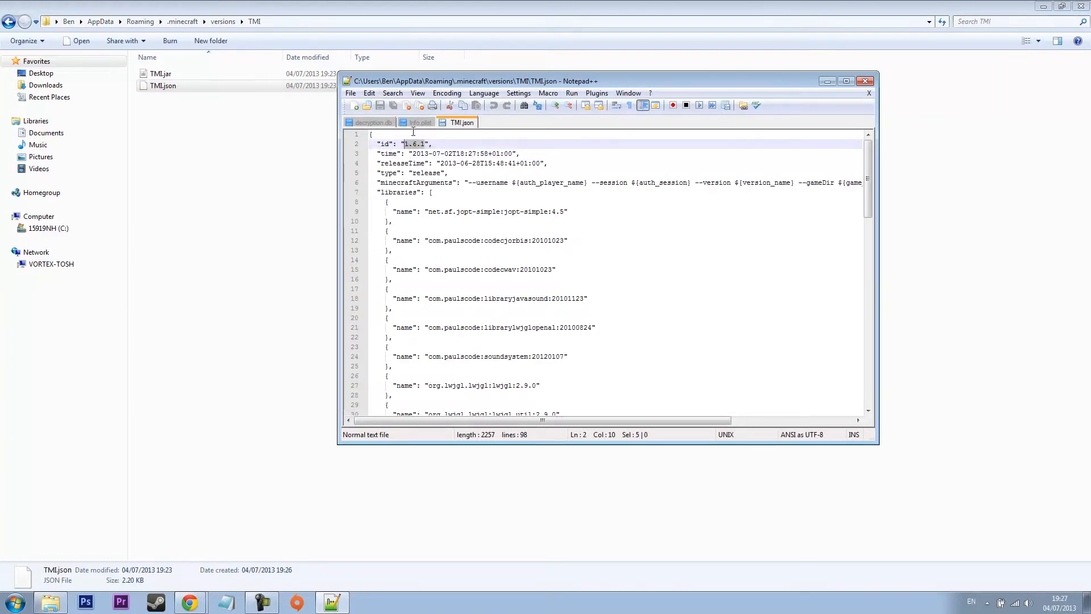
{"action": "type", "text": "TMI"}
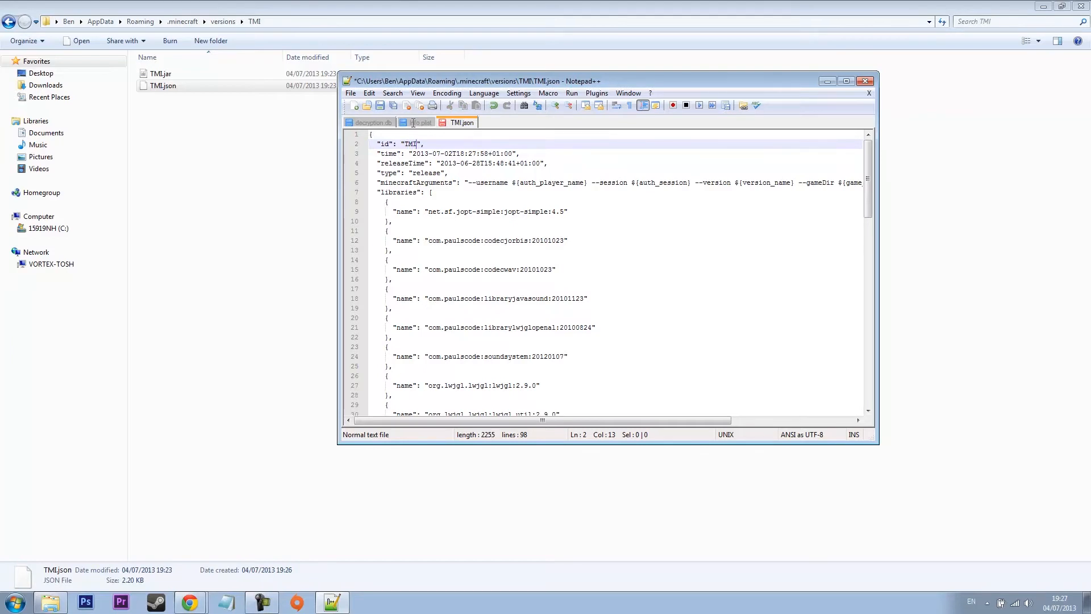
{"action": "mouse_move", "coordinate": [364, 102]}
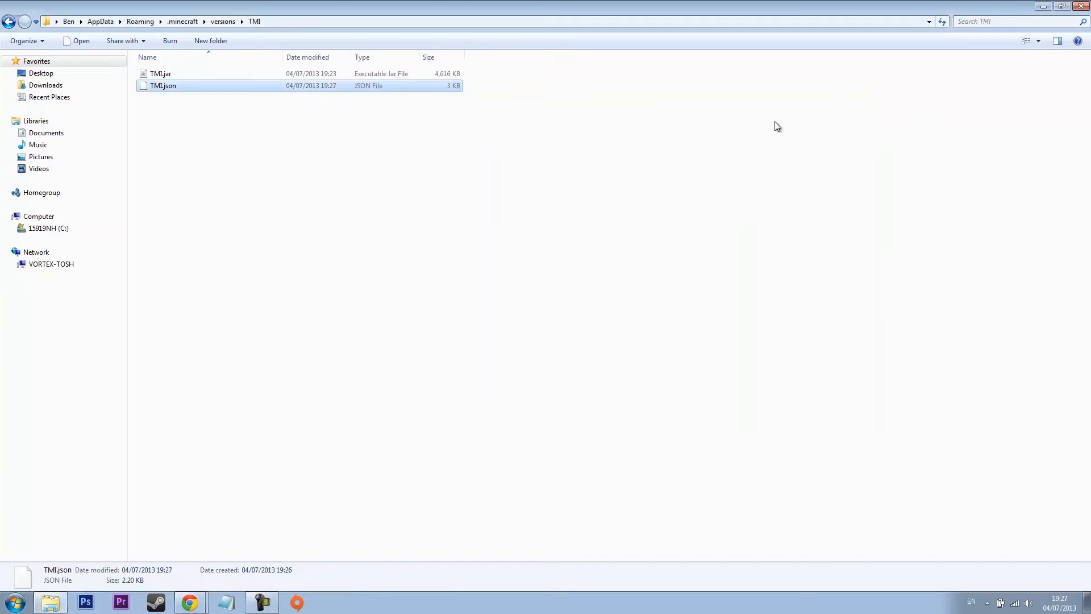
- Open TMI.jar in WinRAR alongside the TooManyItems 1.6.1 zip archive
{"action": "left_click", "coordinate": [160, 72]}
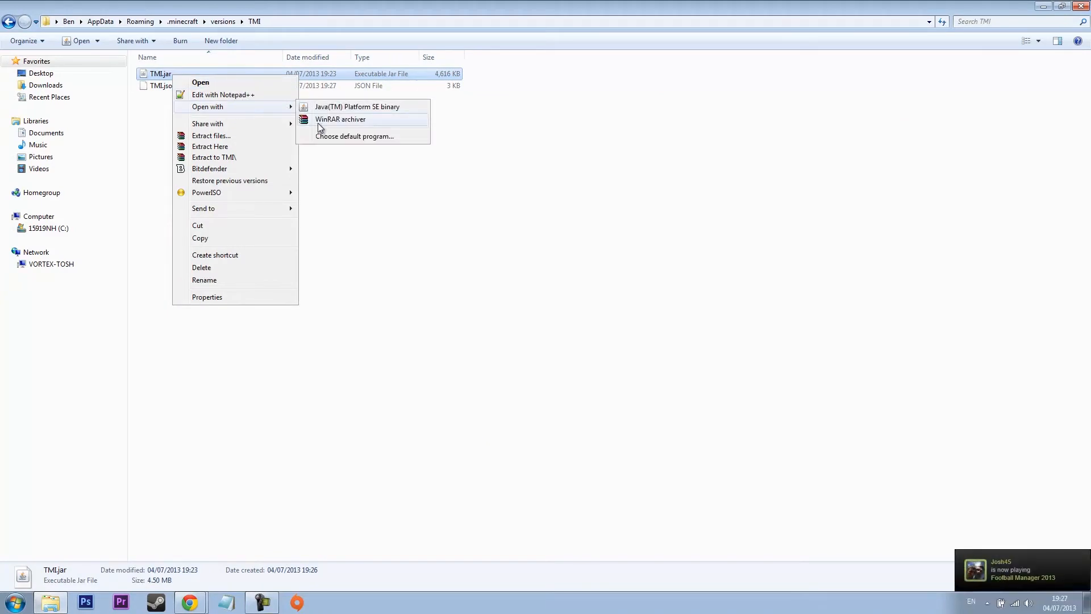
{"action": "left_click", "coordinate": [340, 119]}
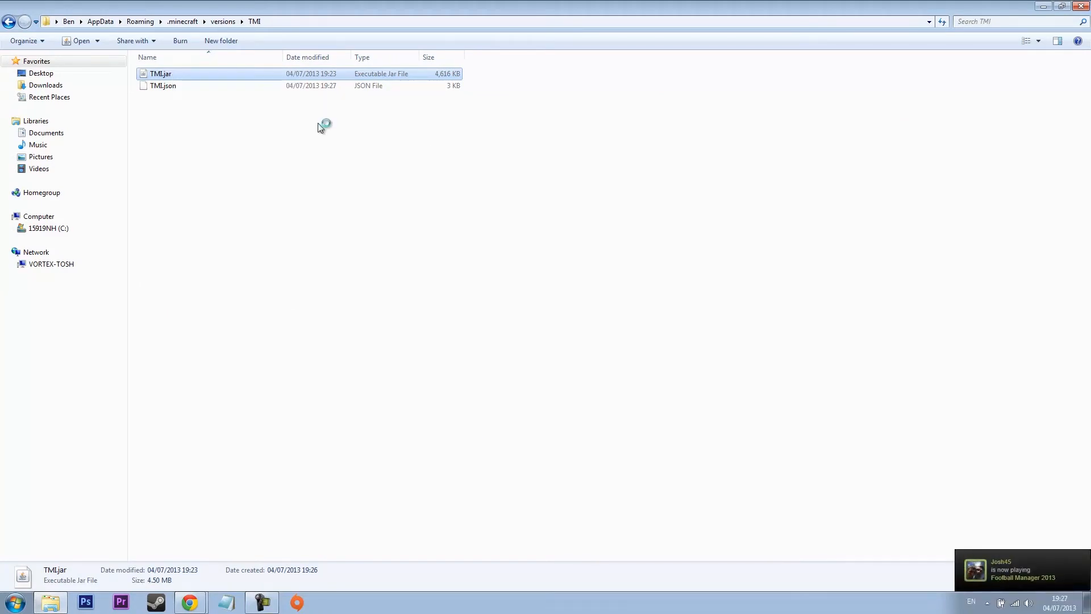
{"action": "double_click", "coordinate": [160, 73]}
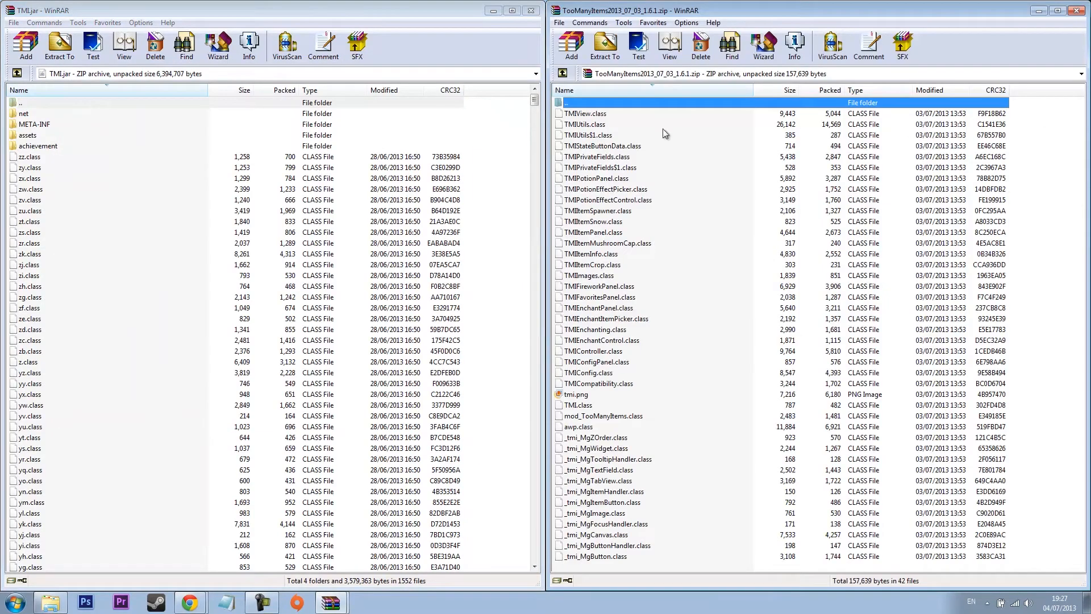
- Copy all TooManyItems class files from the zip into TMI.jar
{"action": "left_click", "coordinate": [584, 113]}
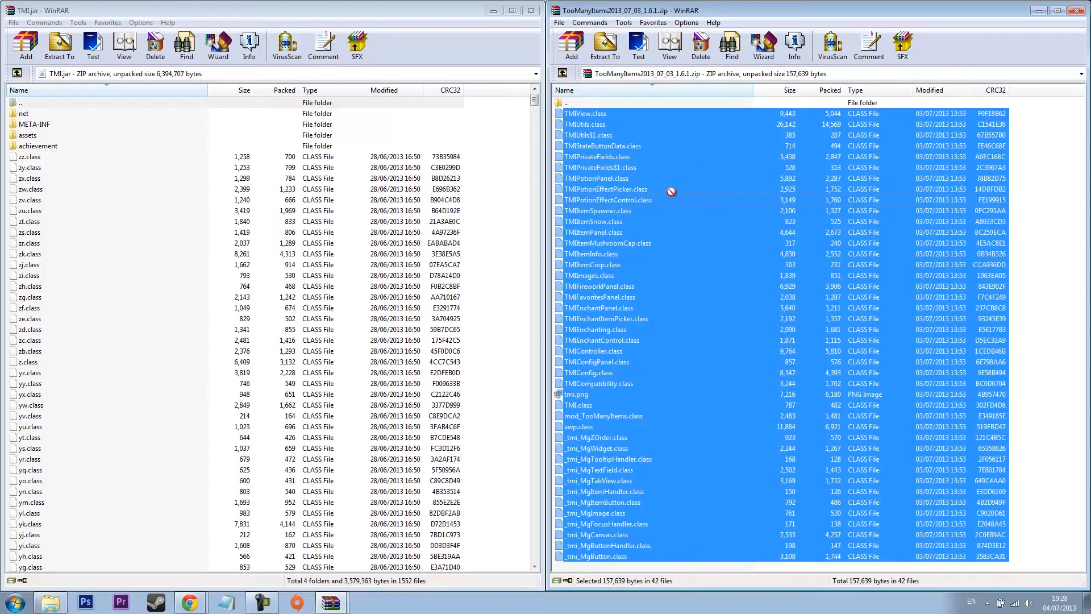
{"action": "mouse_move", "coordinate": [522, 198]}
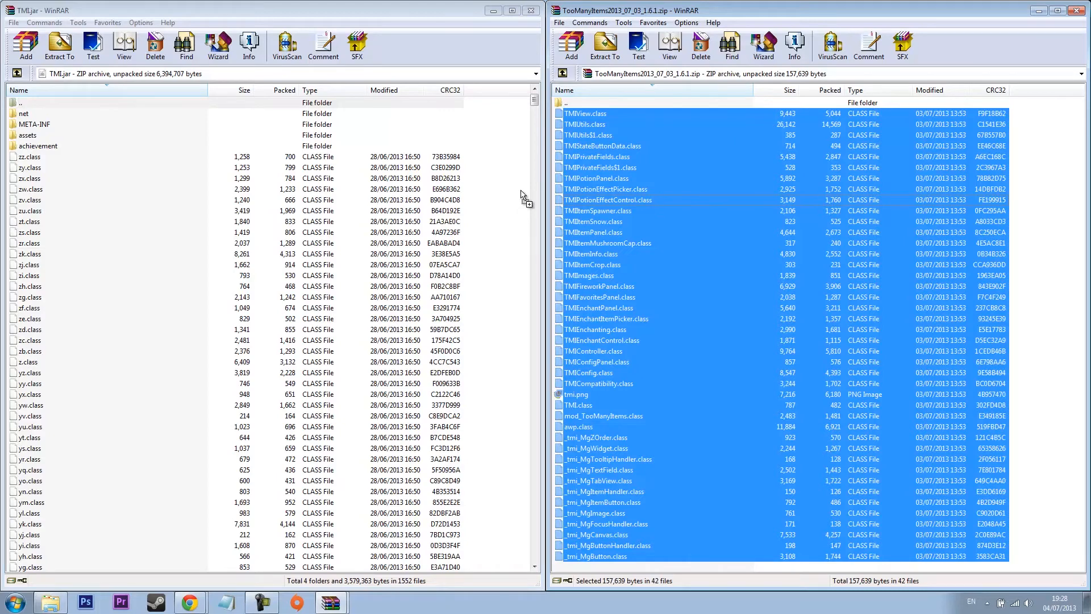
{"action": "left_click", "coordinate": [25, 42]}
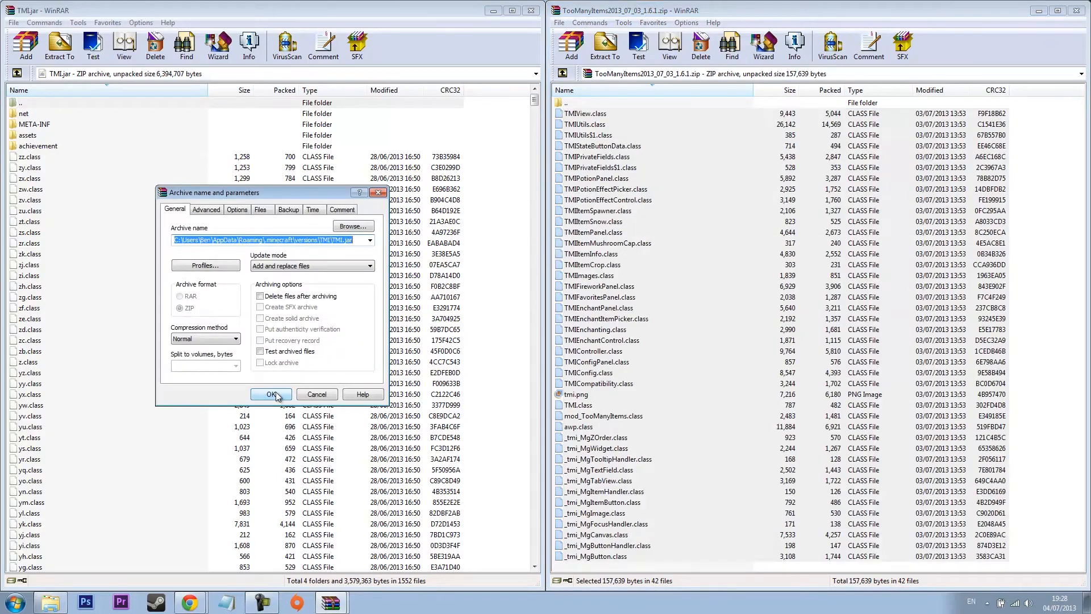
{"action": "left_click", "coordinate": [270, 394]}
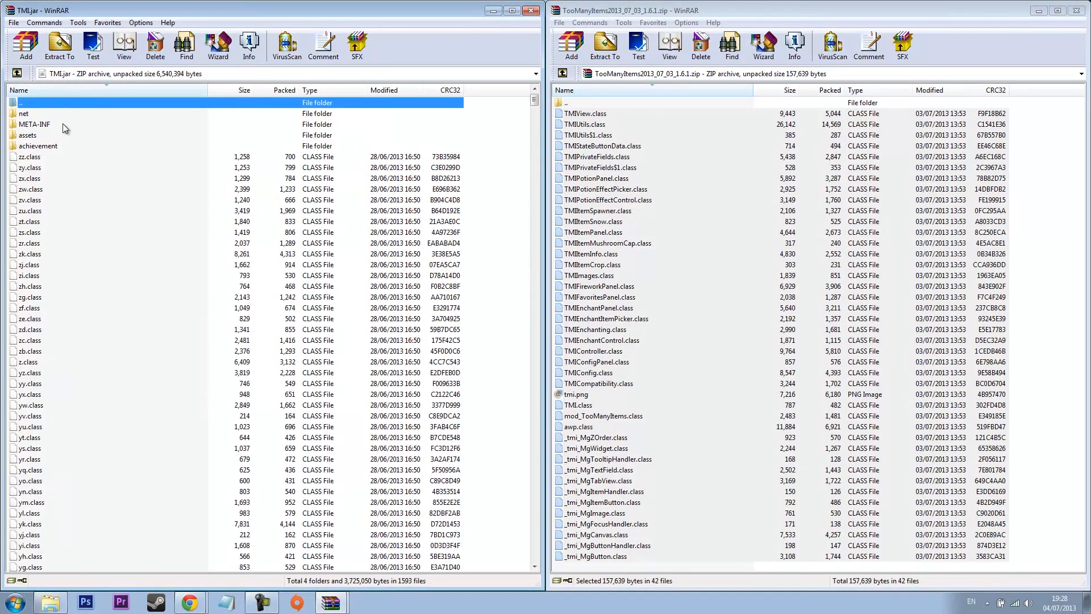
- Delete the META-INF folder from TMI.jar and close WinRAR
{"action": "left_click", "coordinate": [36, 124]}
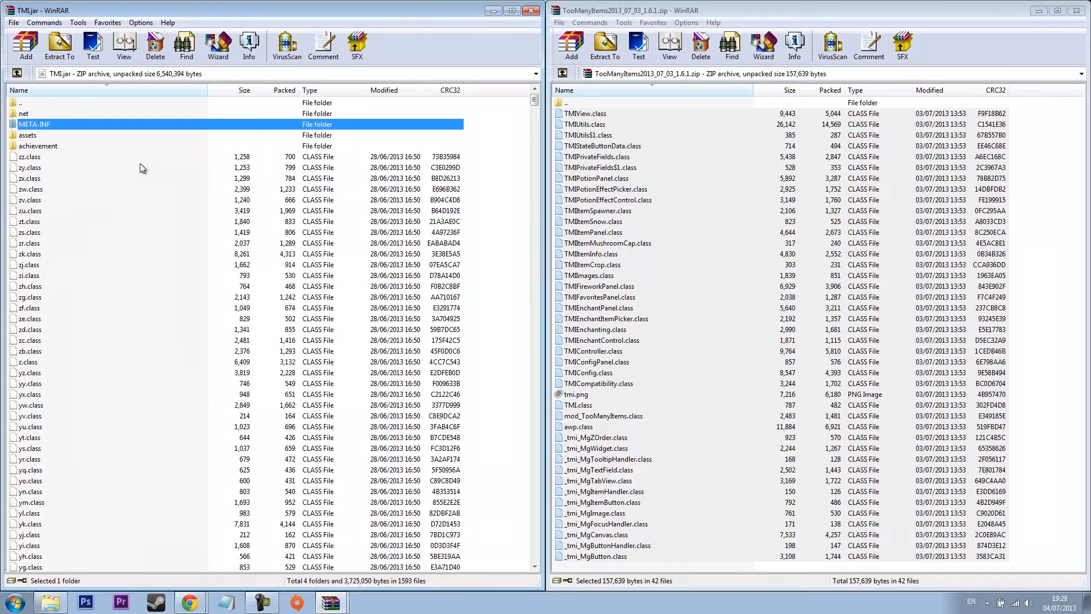
{"action": "left_click", "coordinate": [154, 45]}
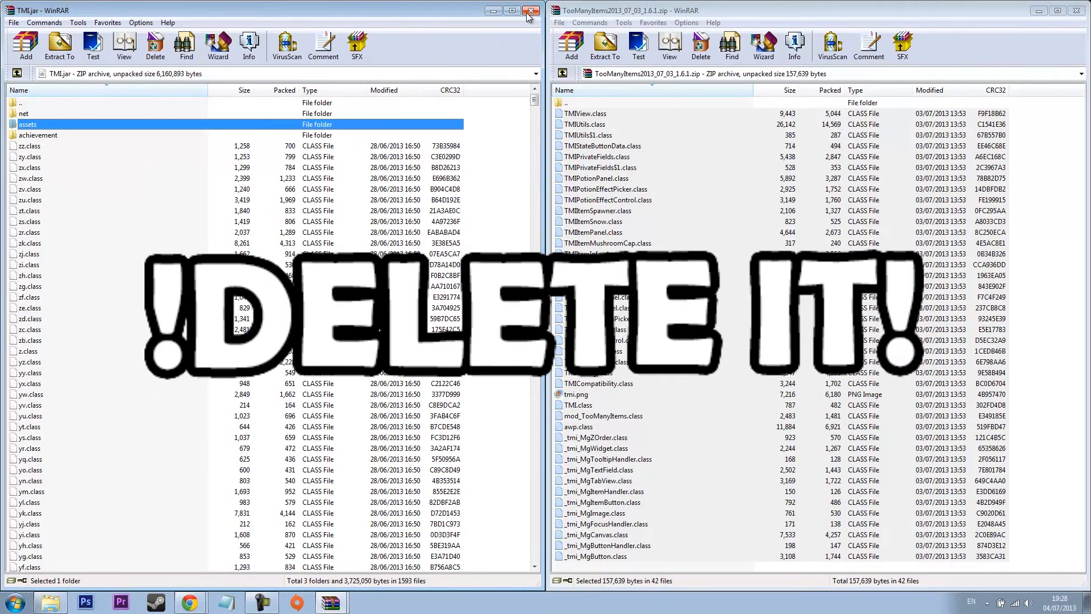
{"action": "left_click", "coordinate": [531, 13]}
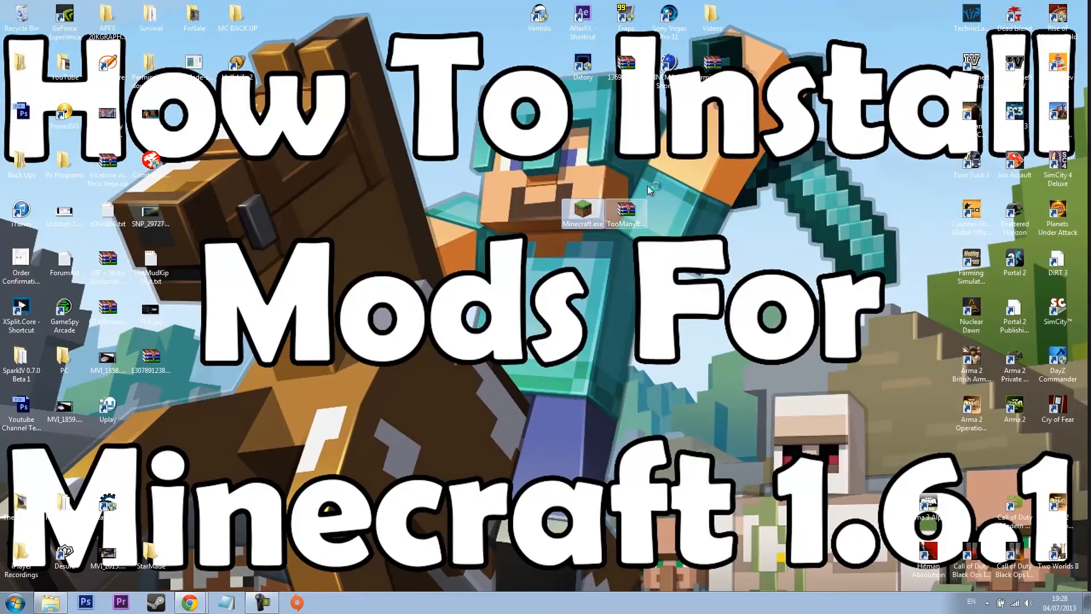
- Launch the Minecraft launcher maximized and start a New Profile
{"action": "double_click", "coordinate": [582, 209]}
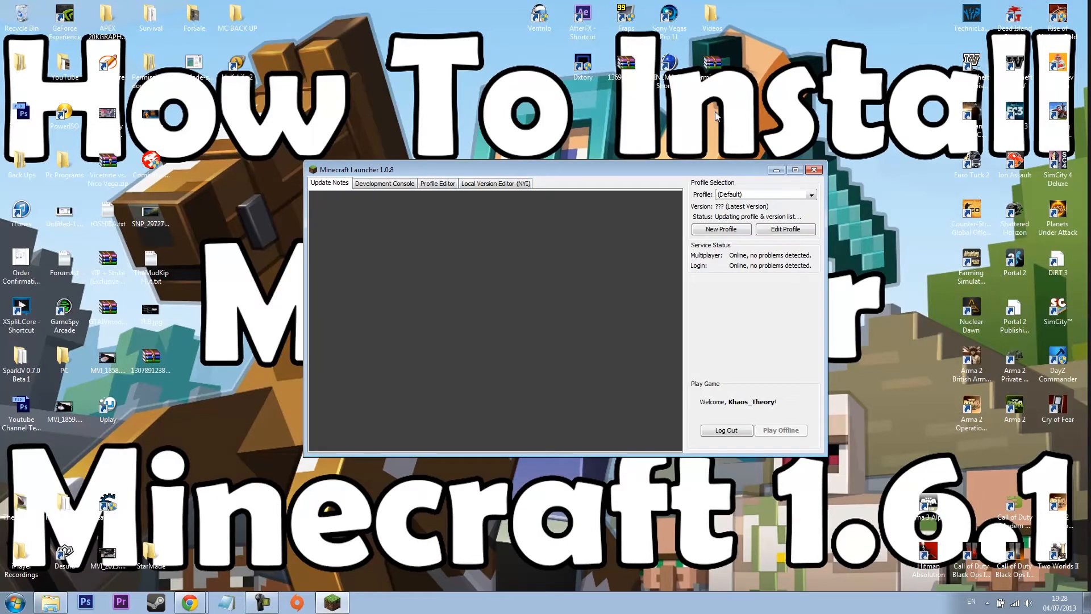
{"action": "left_click", "coordinate": [796, 170]}
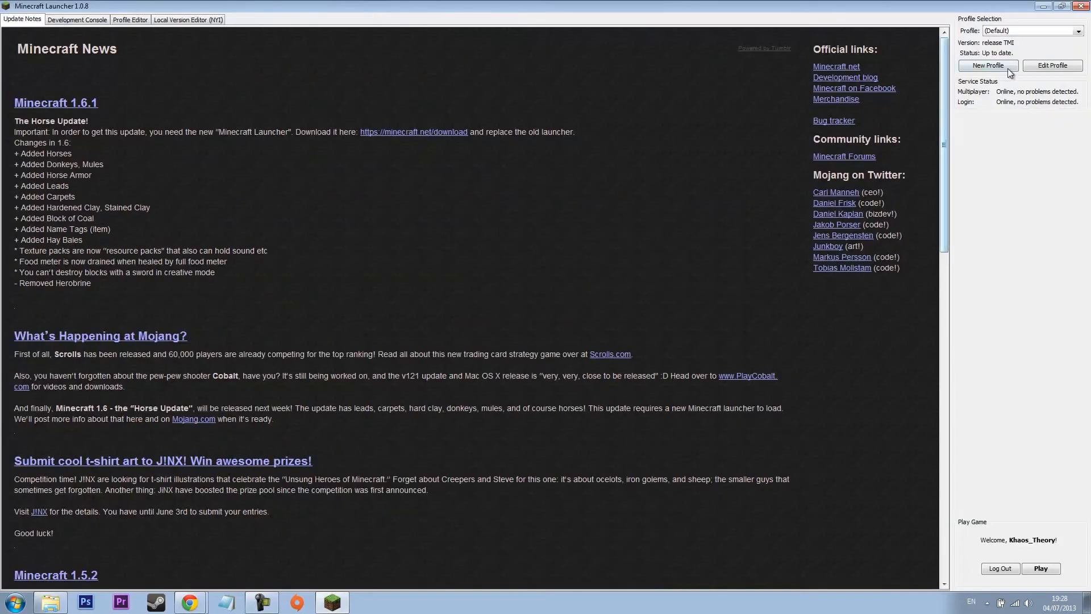
{"action": "mouse_move", "coordinate": [988, 65]}
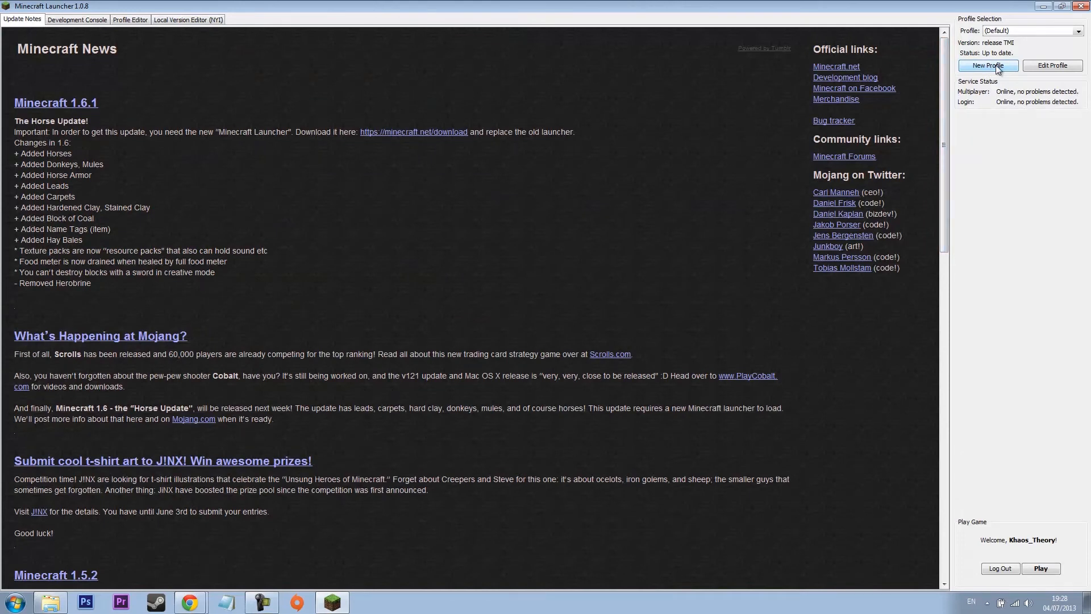
{"action": "left_click", "coordinate": [986, 65]}
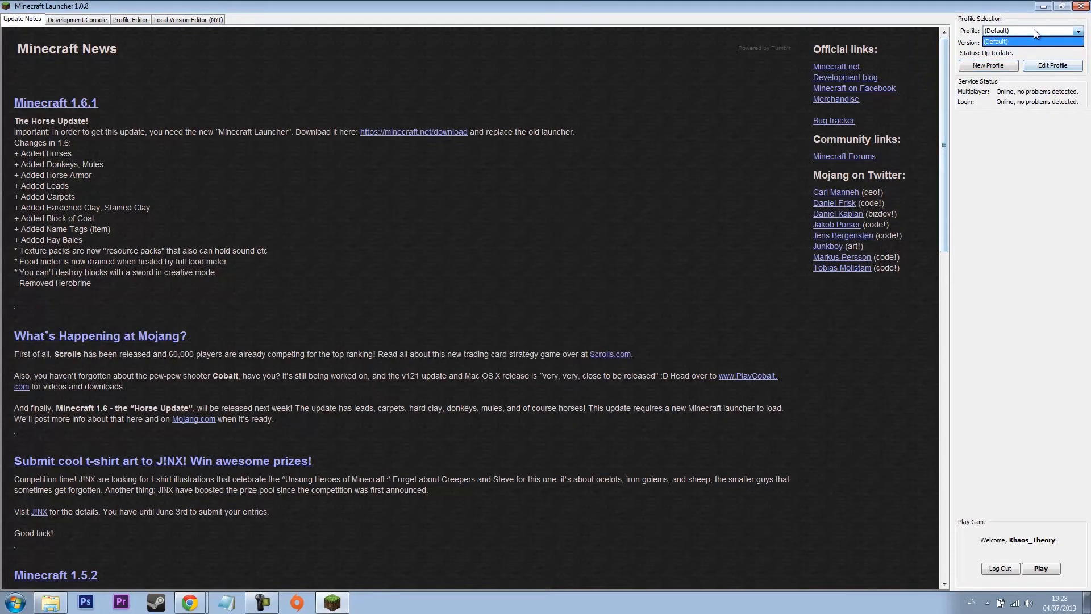
{"action": "left_click", "coordinate": [988, 65]}
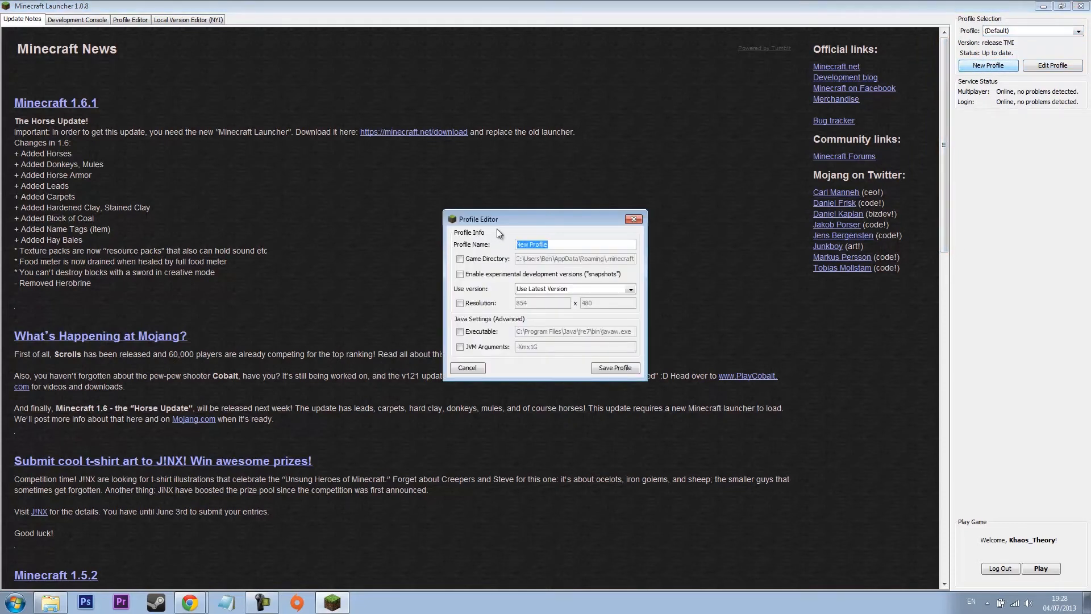
- Save a profile named TMI using version release TMI and select it
{"action": "type", "text": "TMI"}
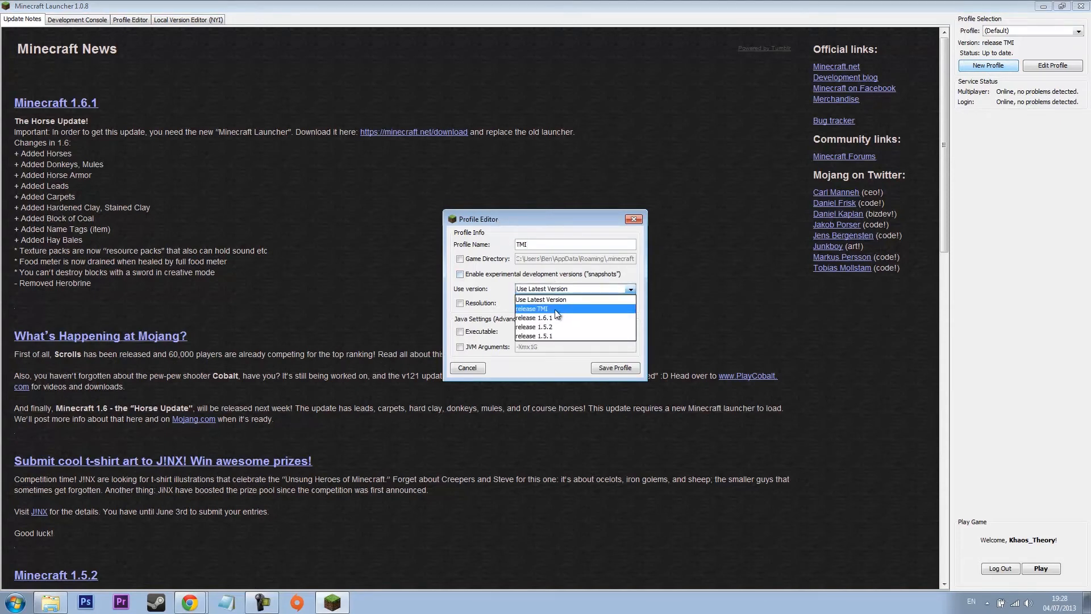
{"action": "left_click", "coordinate": [531, 308]}
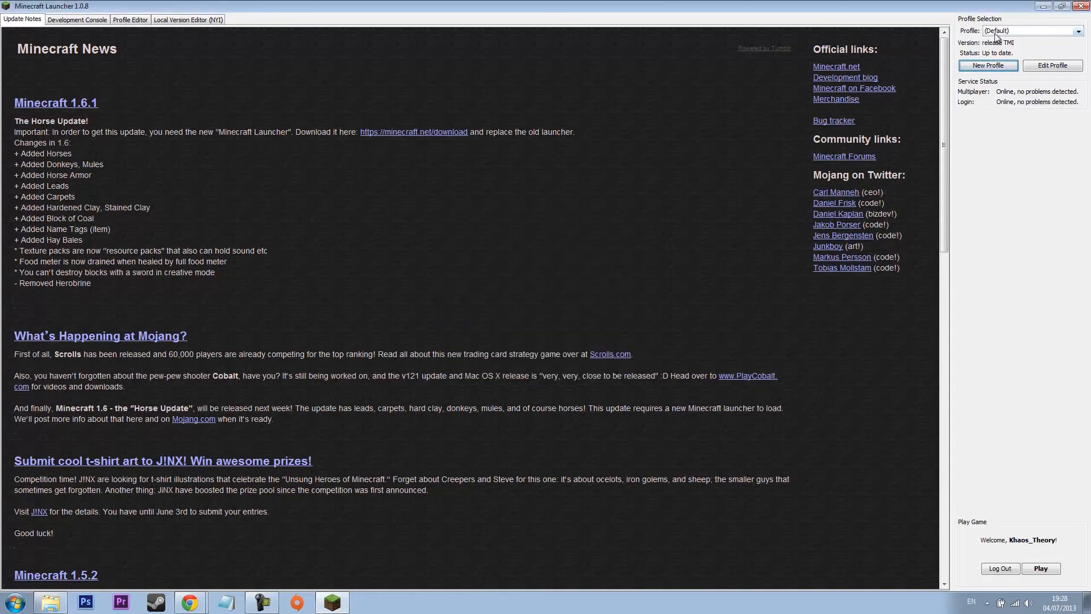
{"action": "left_click", "coordinate": [1078, 31]}
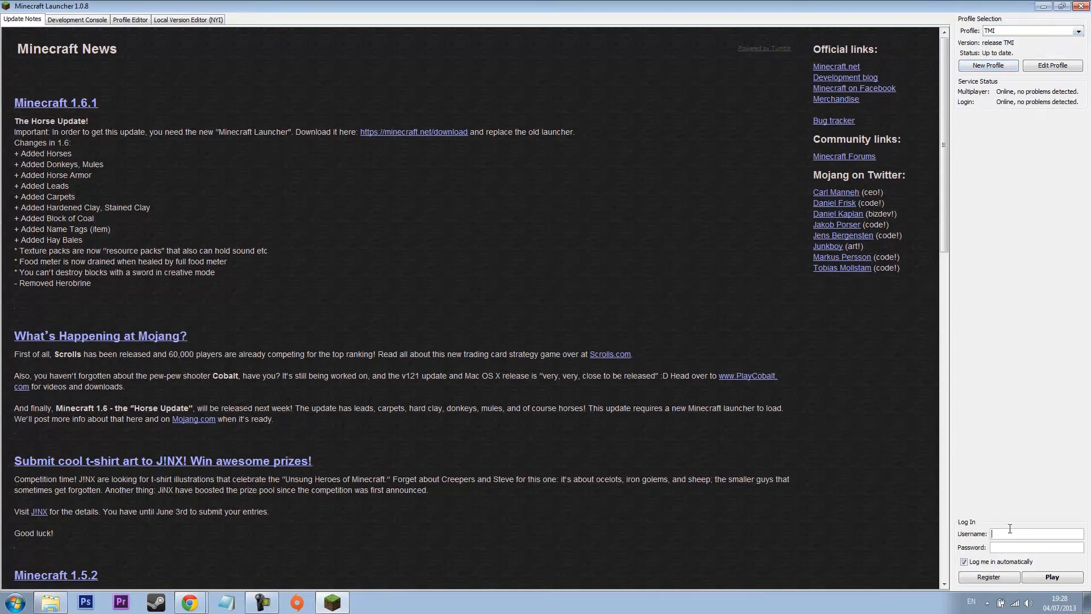
- Log in as Khaos_Theory and start the game with the TMI profile
{"action": "type", "text": "Khaos_"}
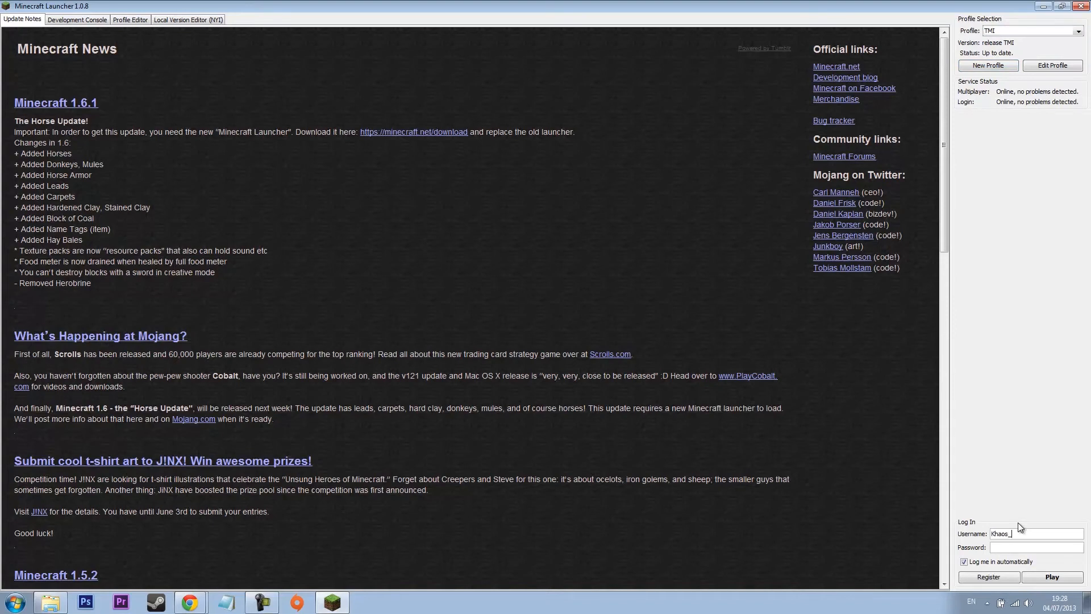
{"action": "type", "text": "Theory"}
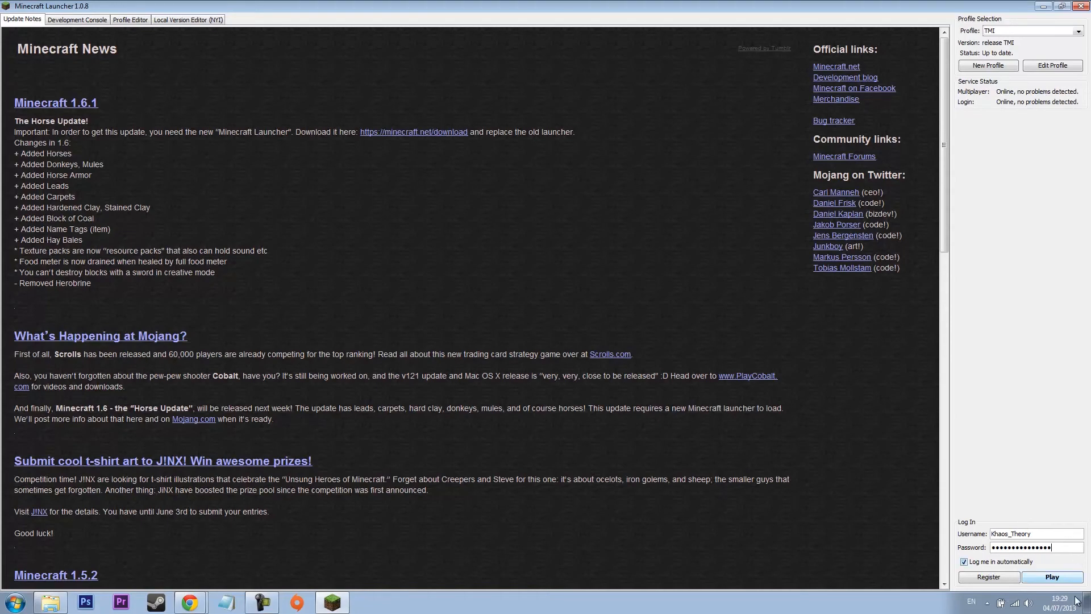
{"action": "left_click", "coordinate": [1050, 576]}
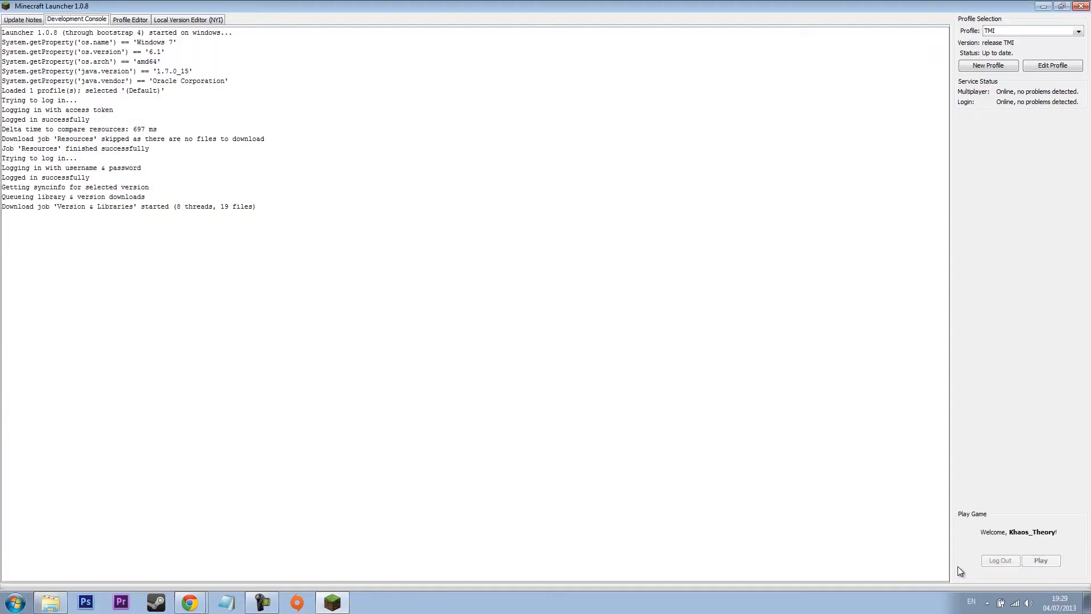
- Dismiss the launcher and load the Mod Test singleplayer world
{"action": "left_click", "coordinate": [1041, 560]}
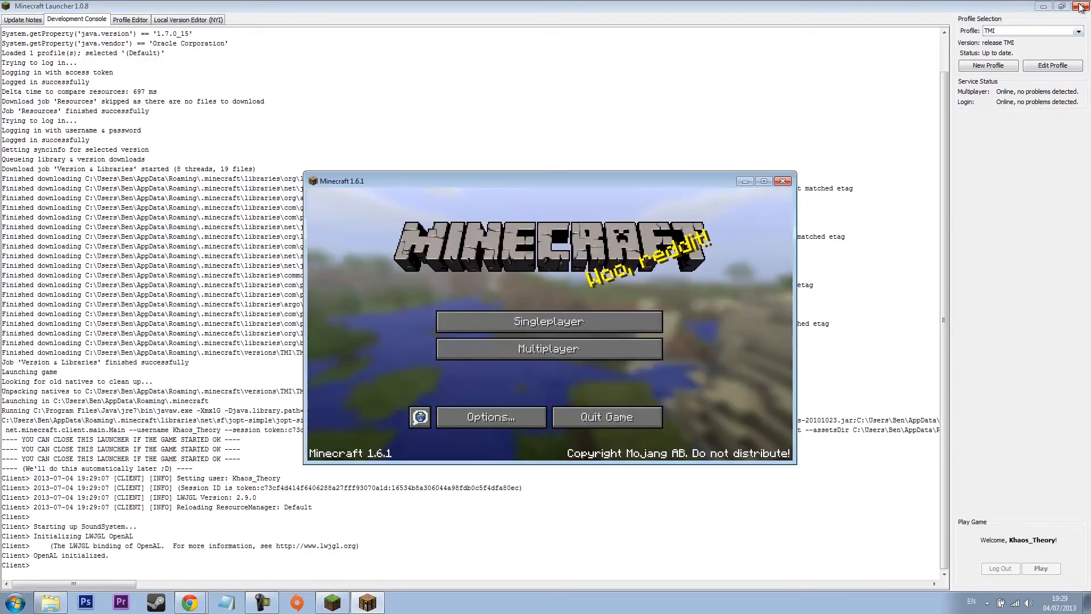
{"action": "left_click", "coordinate": [547, 321]}
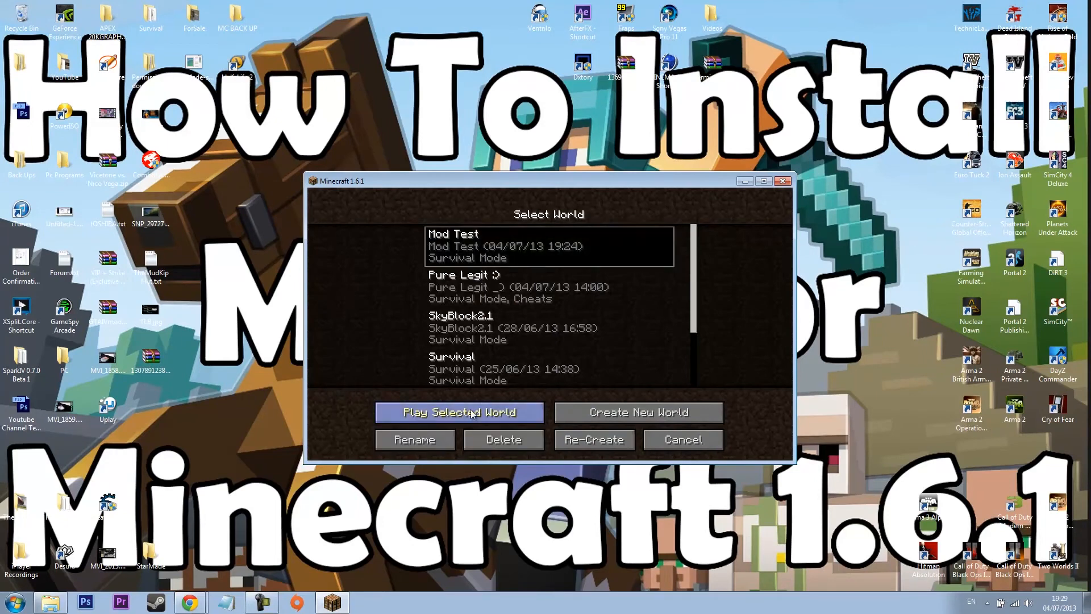
{"action": "left_click", "coordinate": [458, 412]}
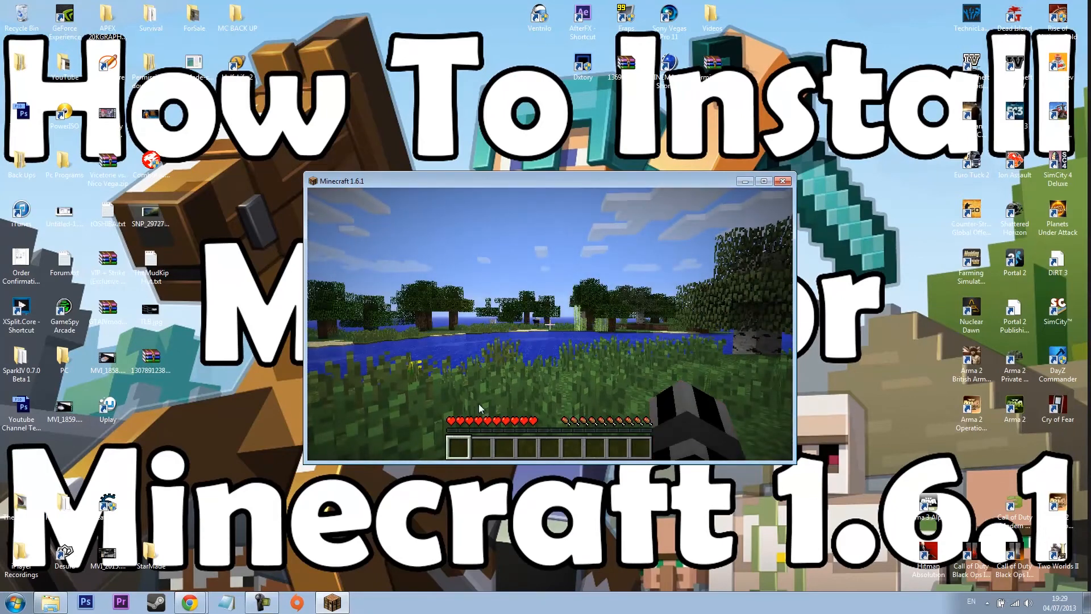
- Show the inventory with the TMI 1.6.1 overlay, save slots and item list
{"action": "key", "text": "e"}
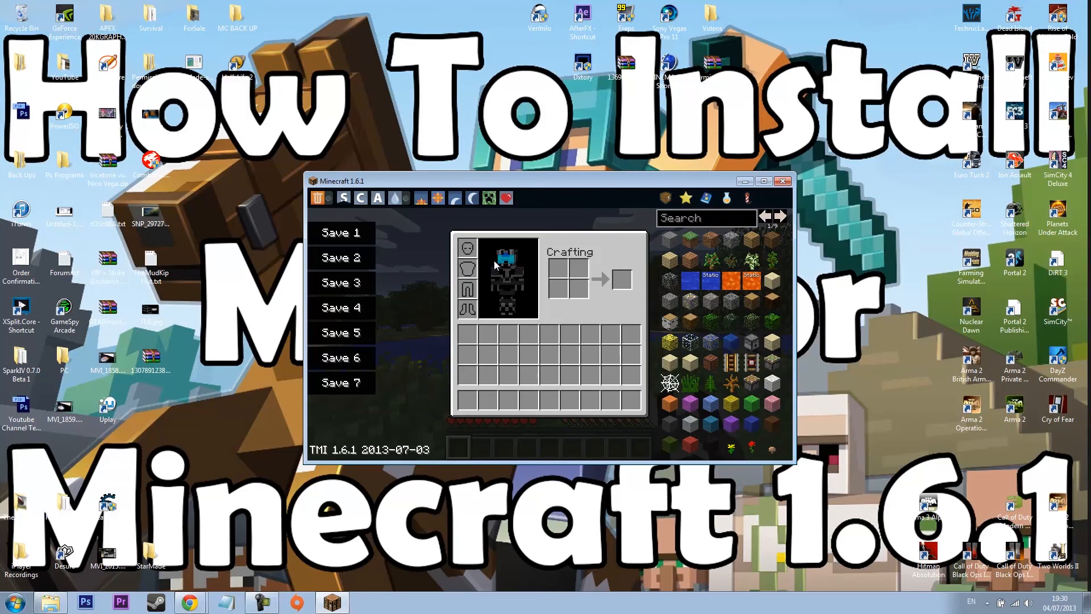
{"action": "mouse_move", "coordinate": [695, 249]}
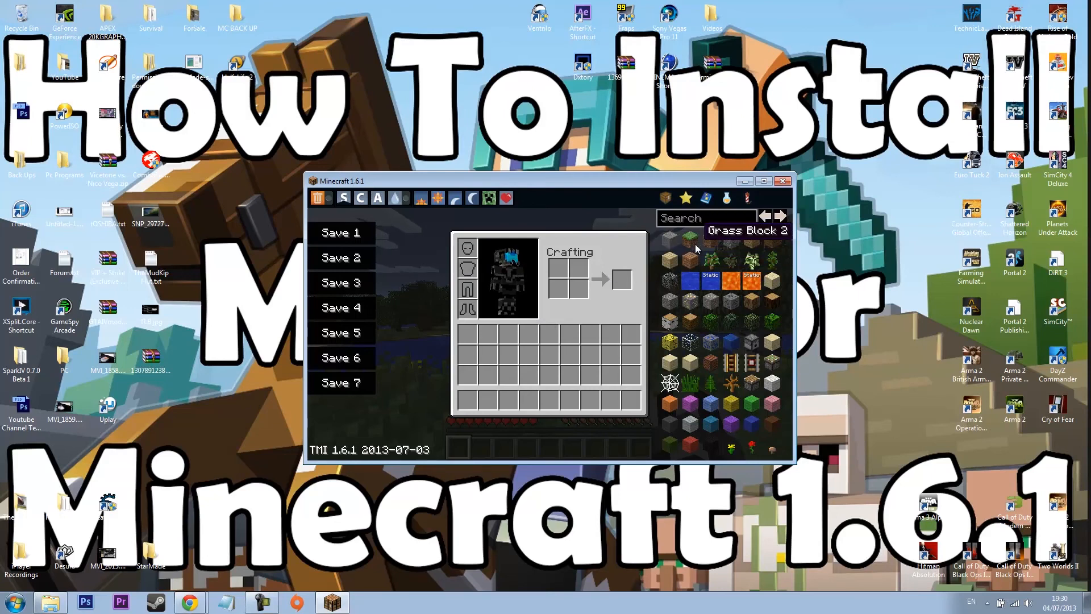